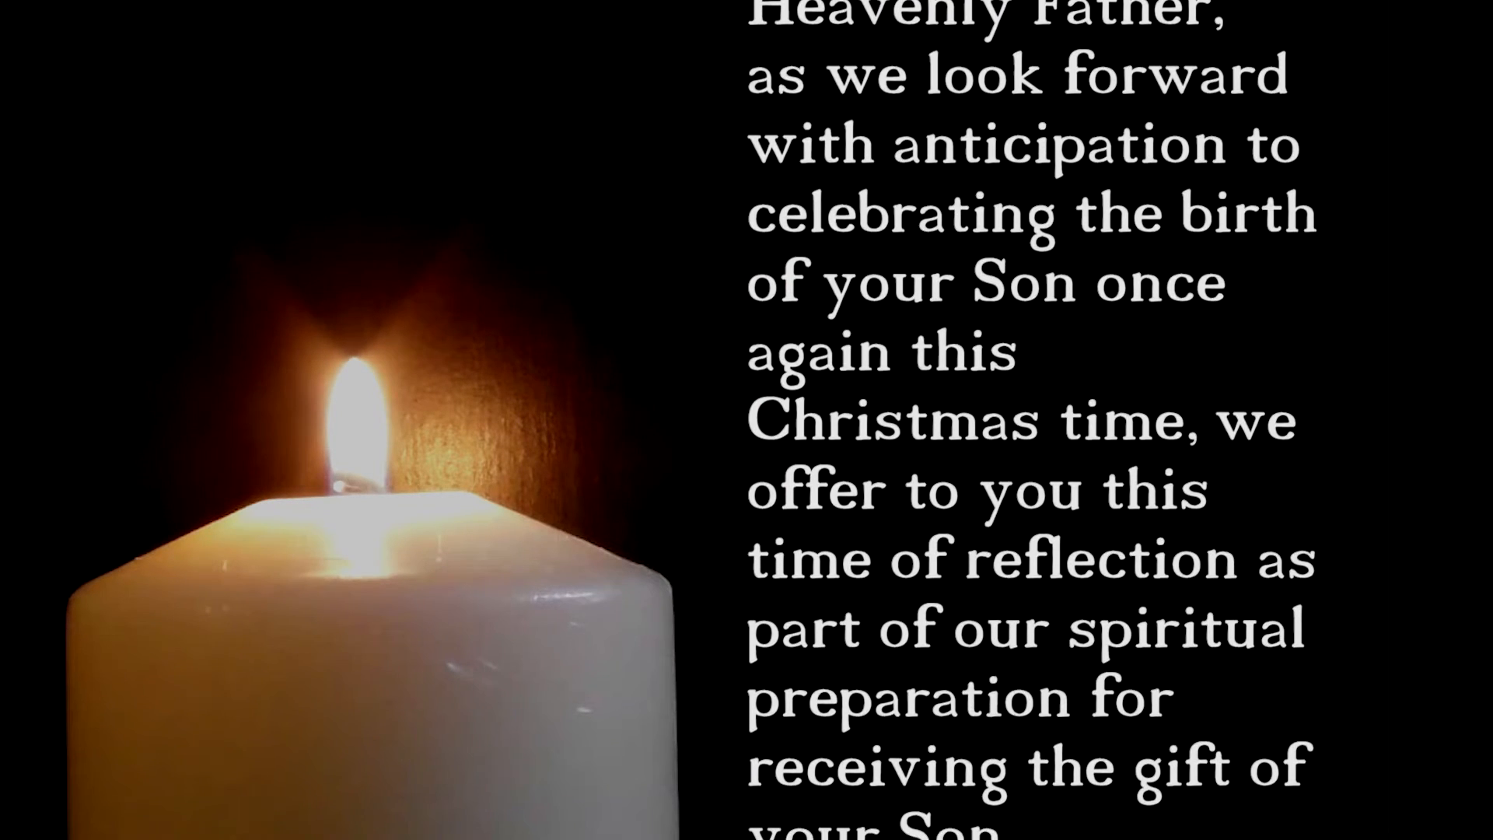
pyautogui.scroll(-3)
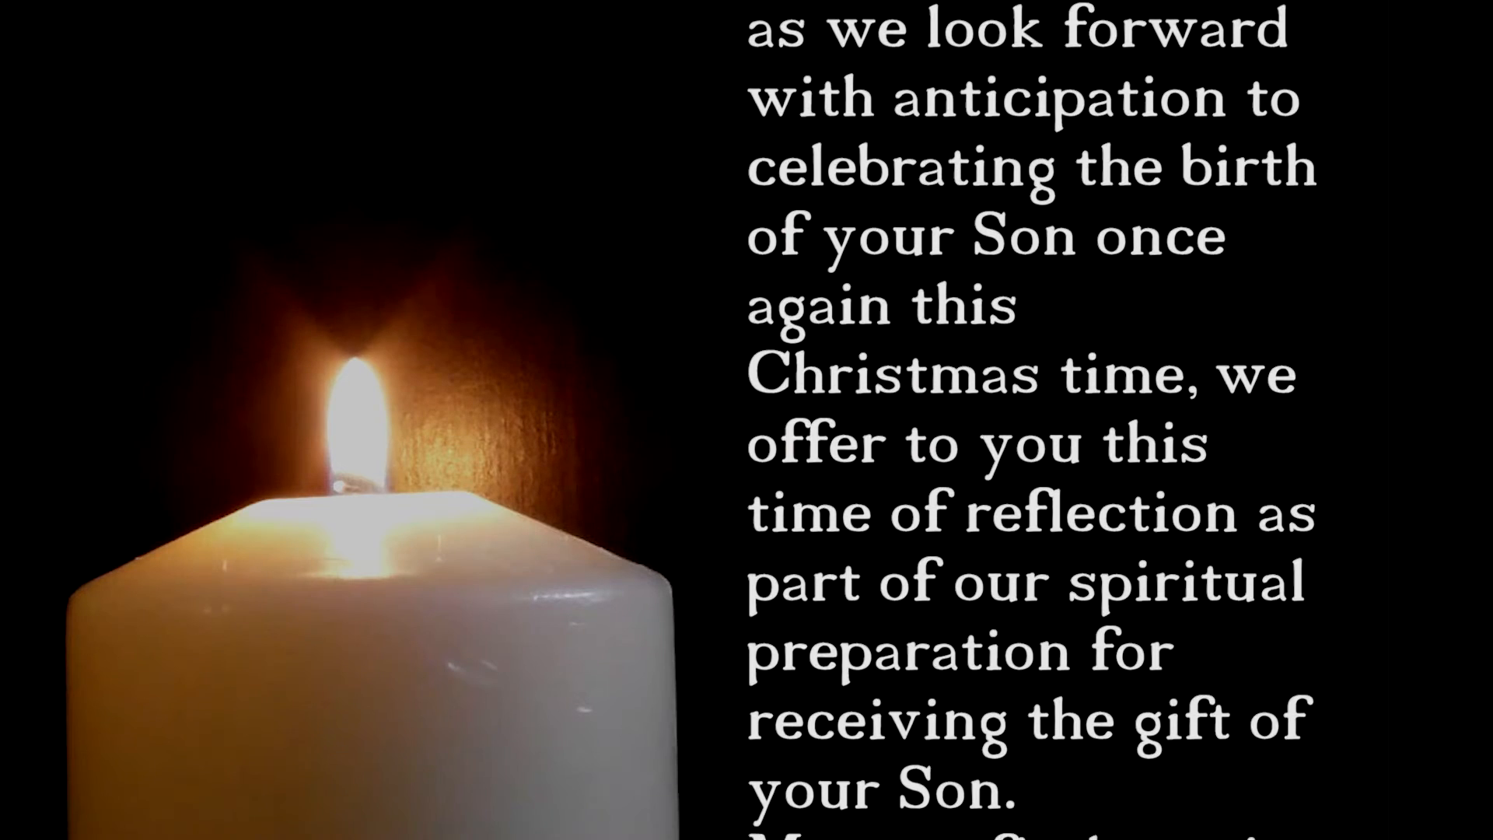
pyautogui.scroll(-3)
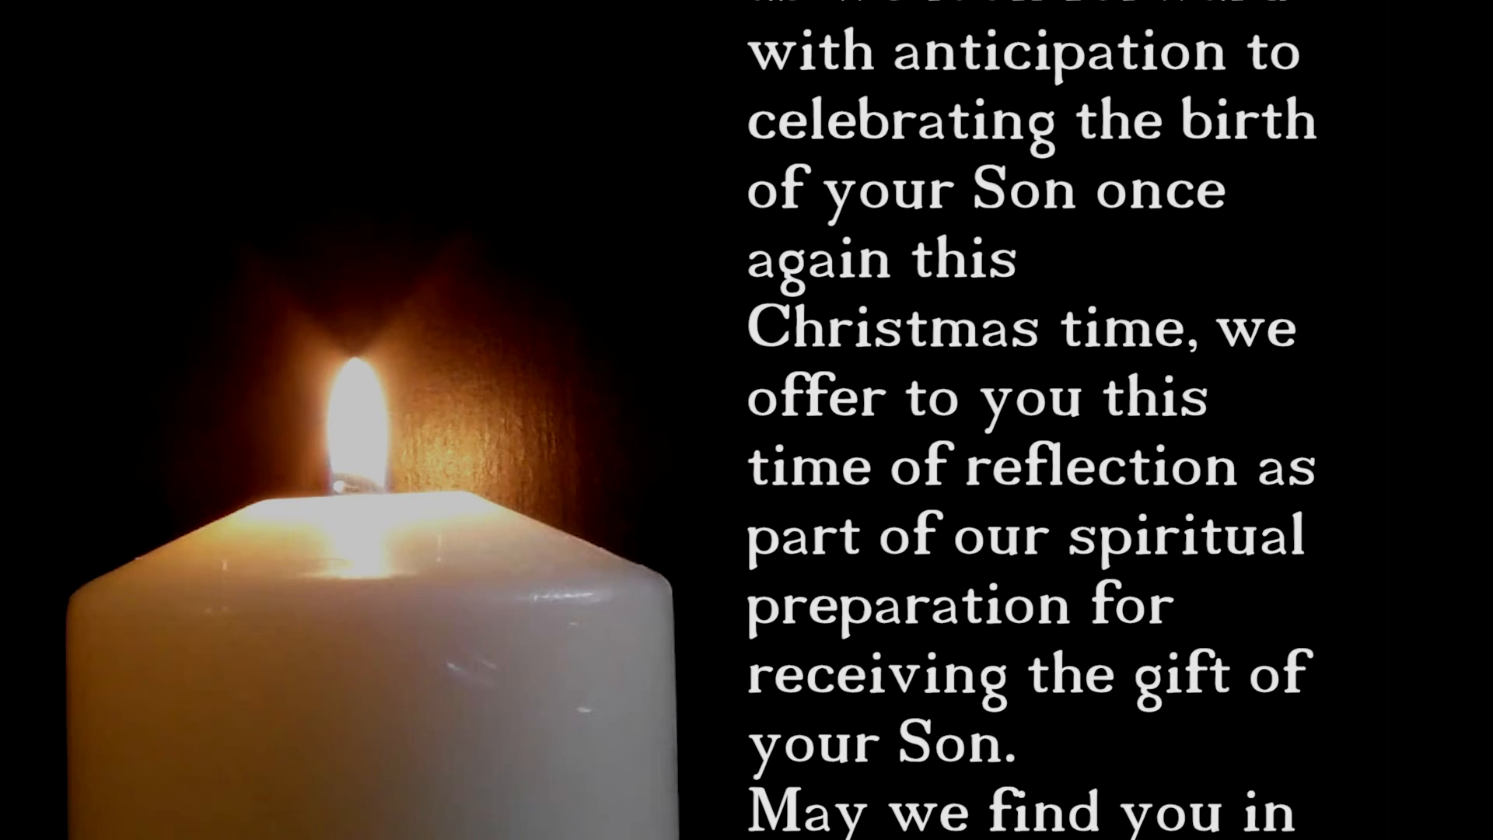
pyautogui.scroll(-3)
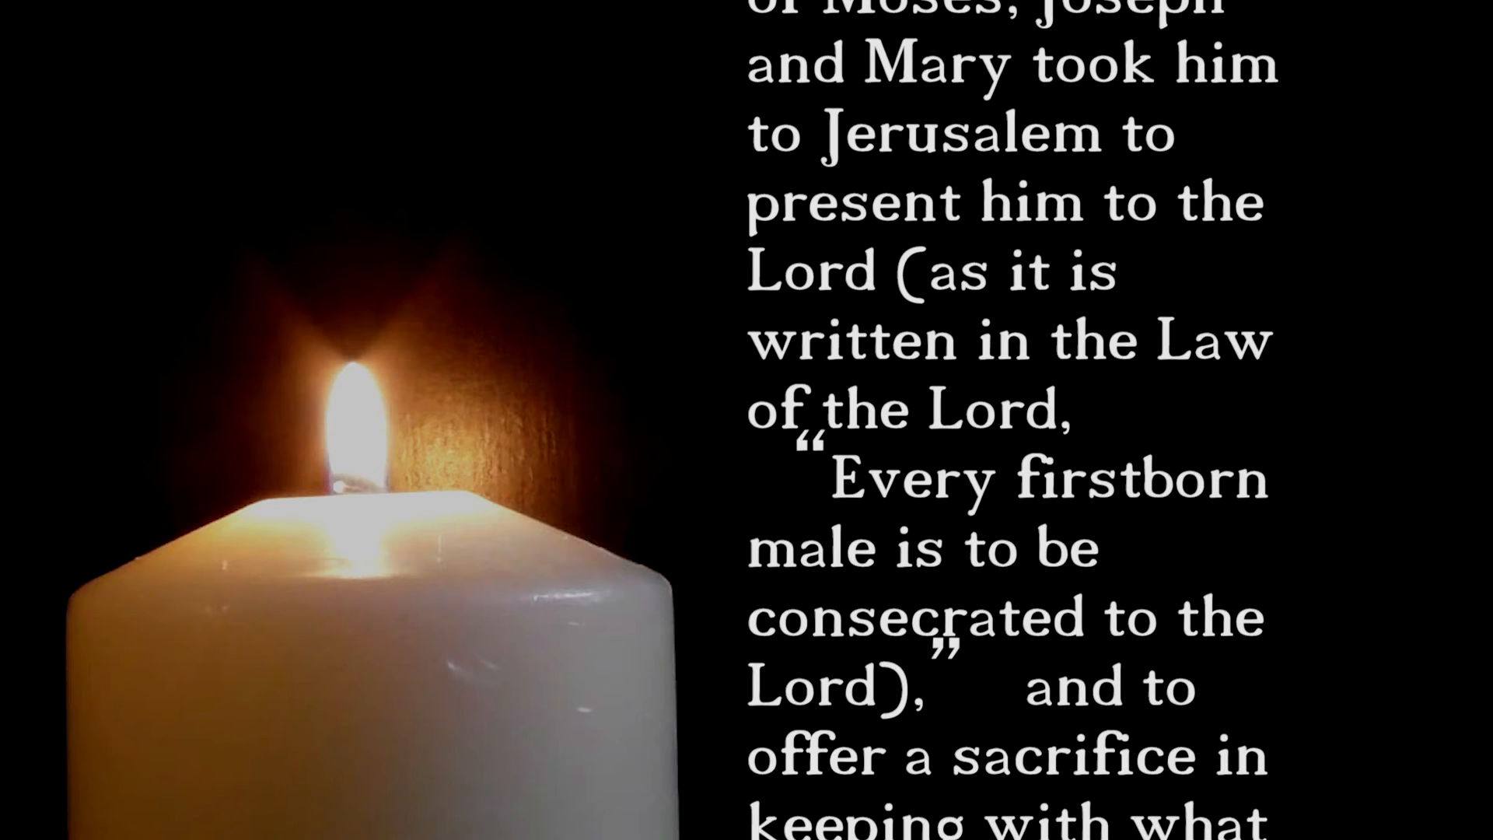
pyautogui.scroll(-3)
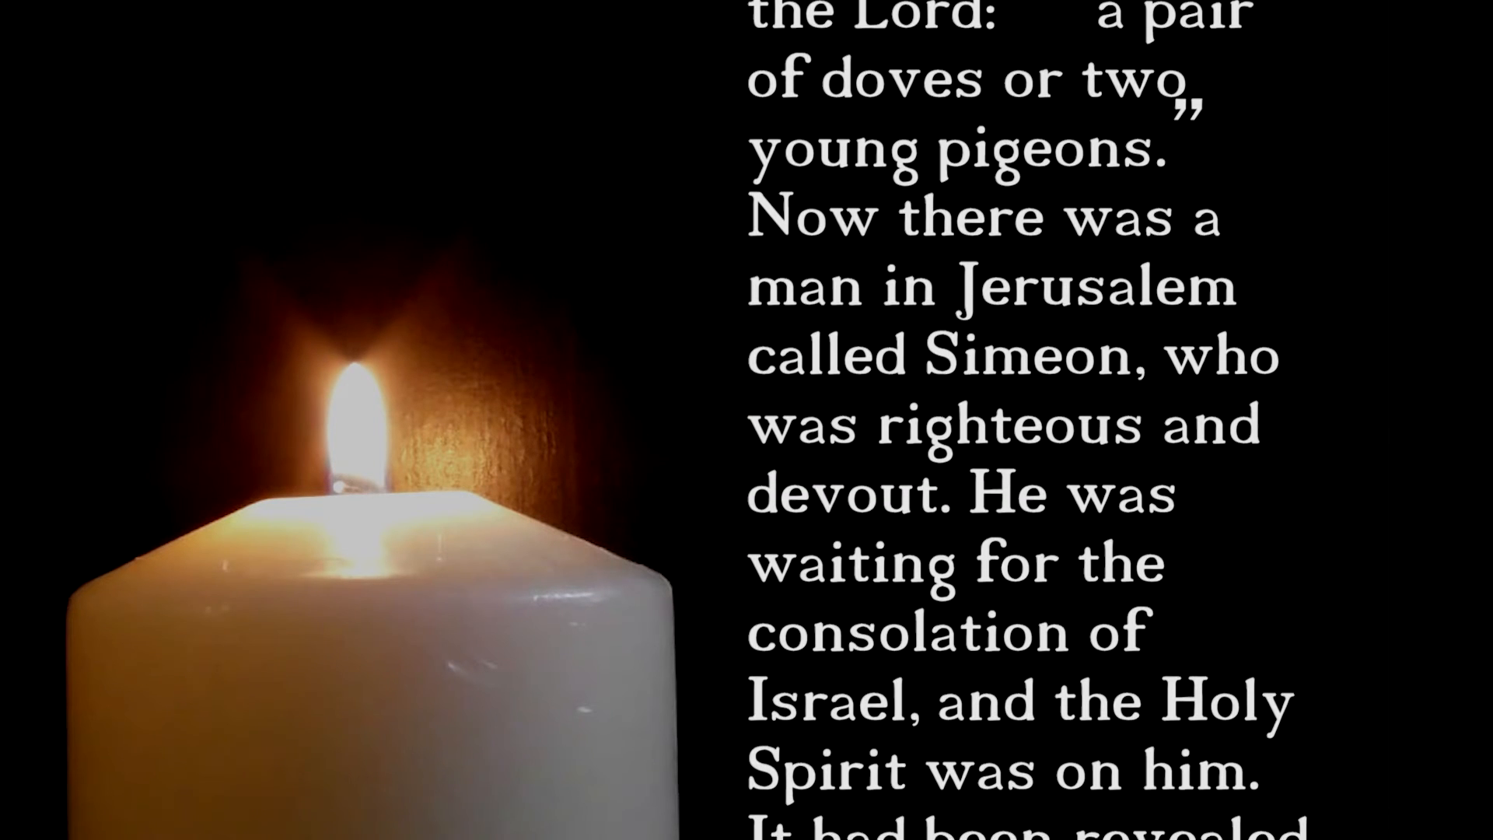
pyautogui.scroll(-3)
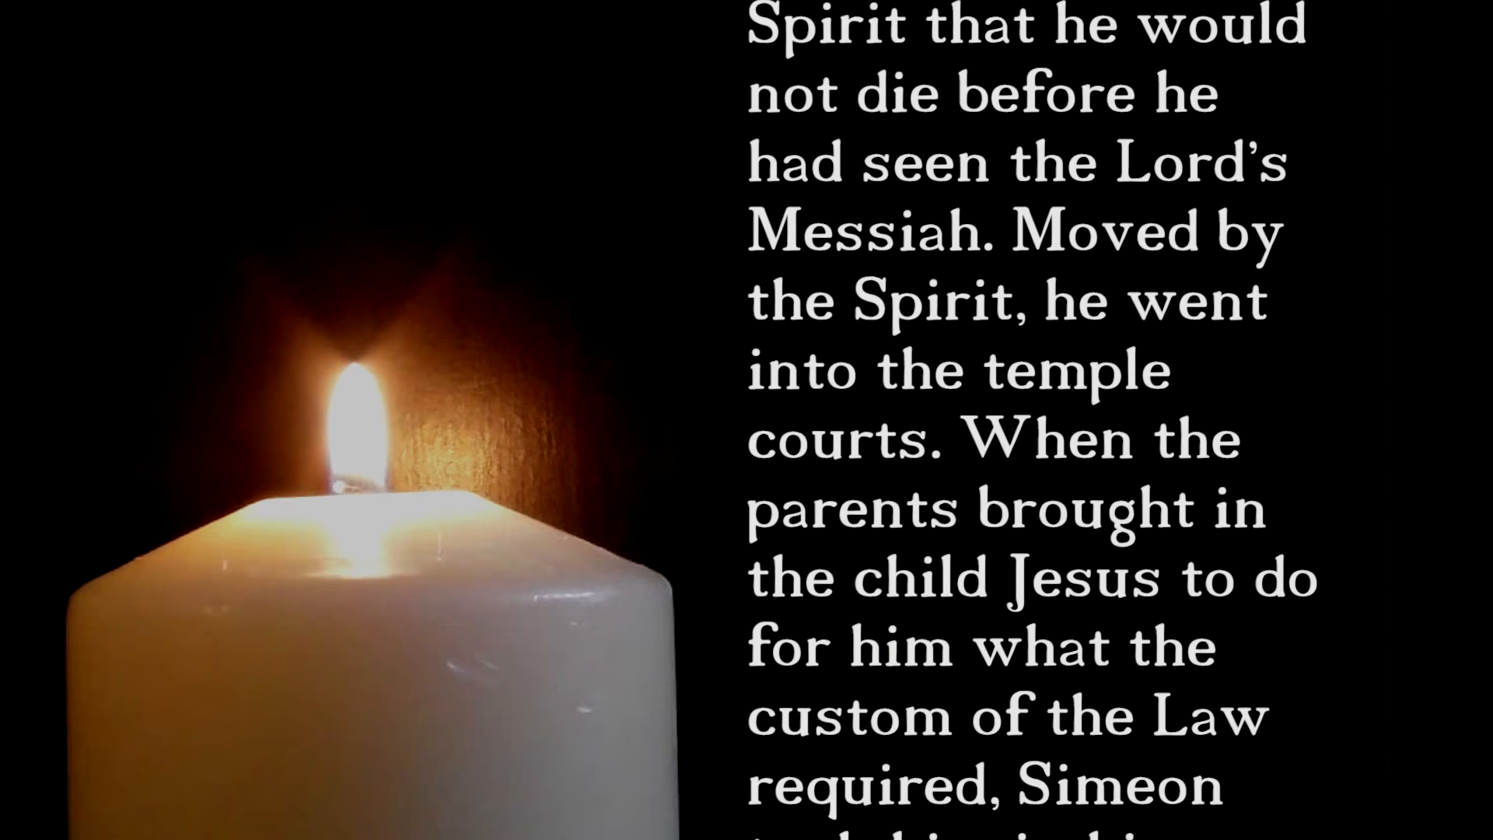
pyautogui.scroll(-3)
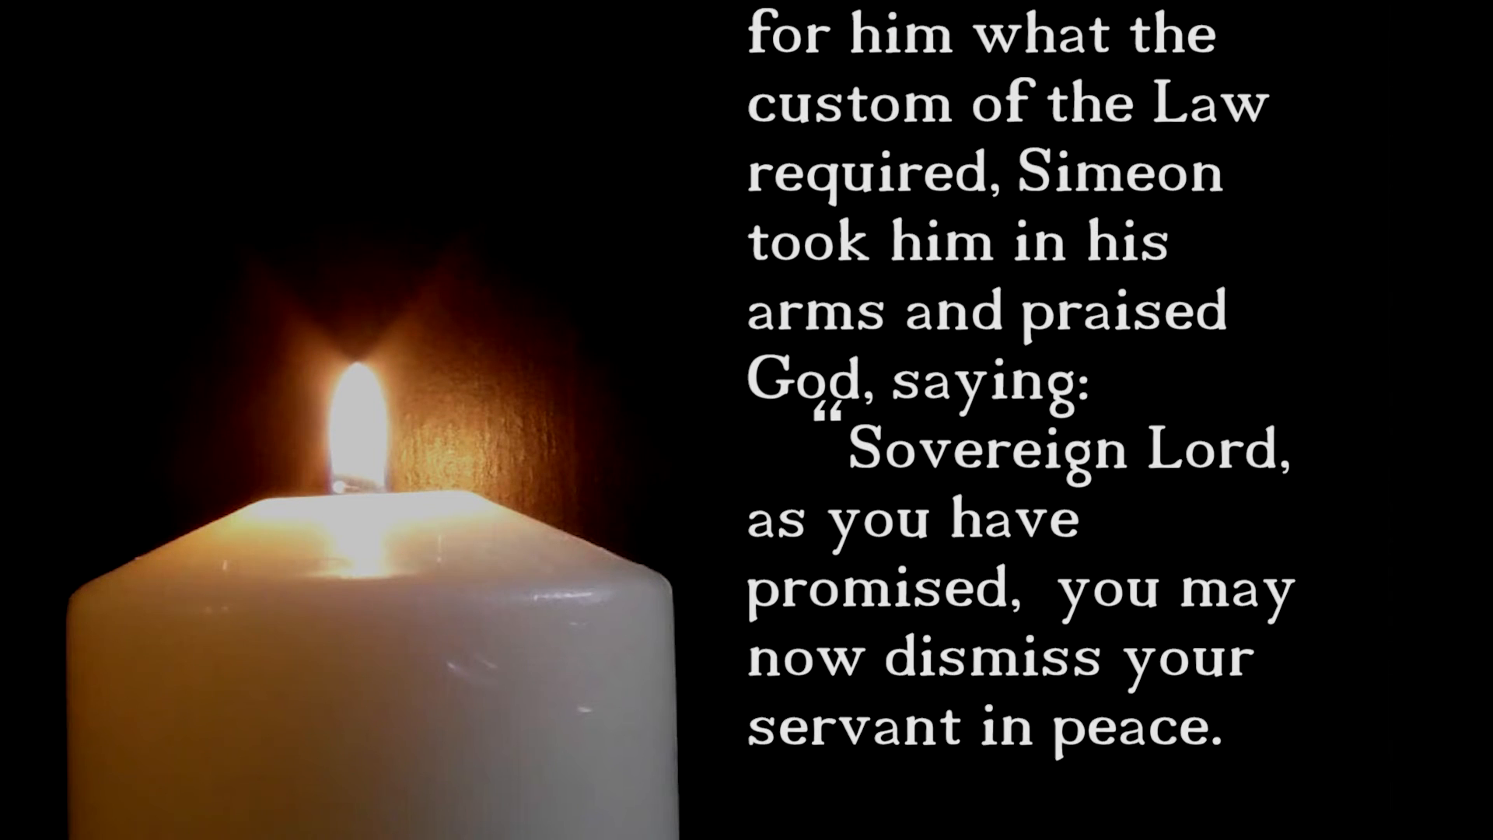
pyautogui.scroll(-3)
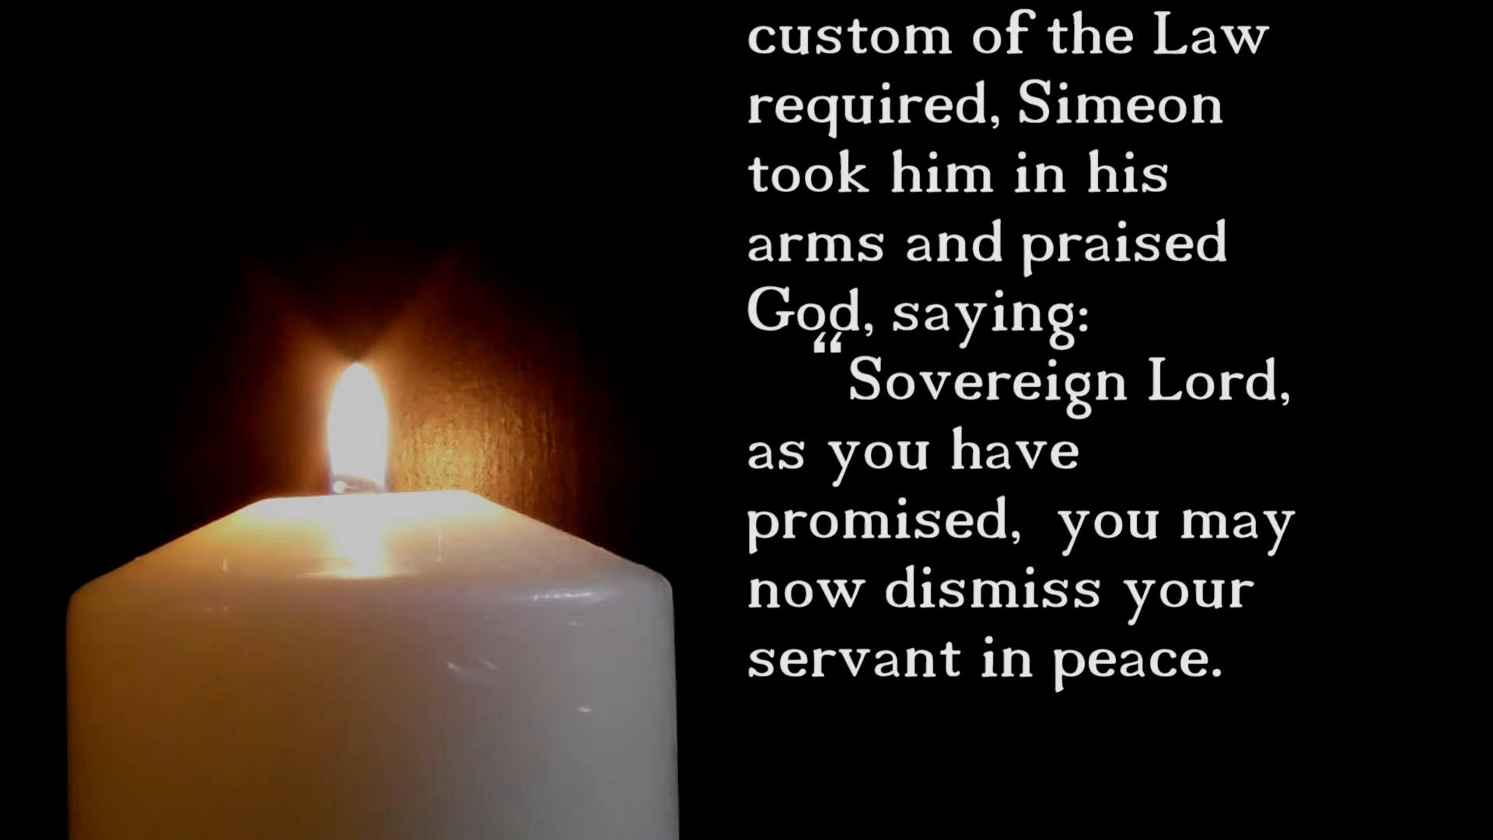